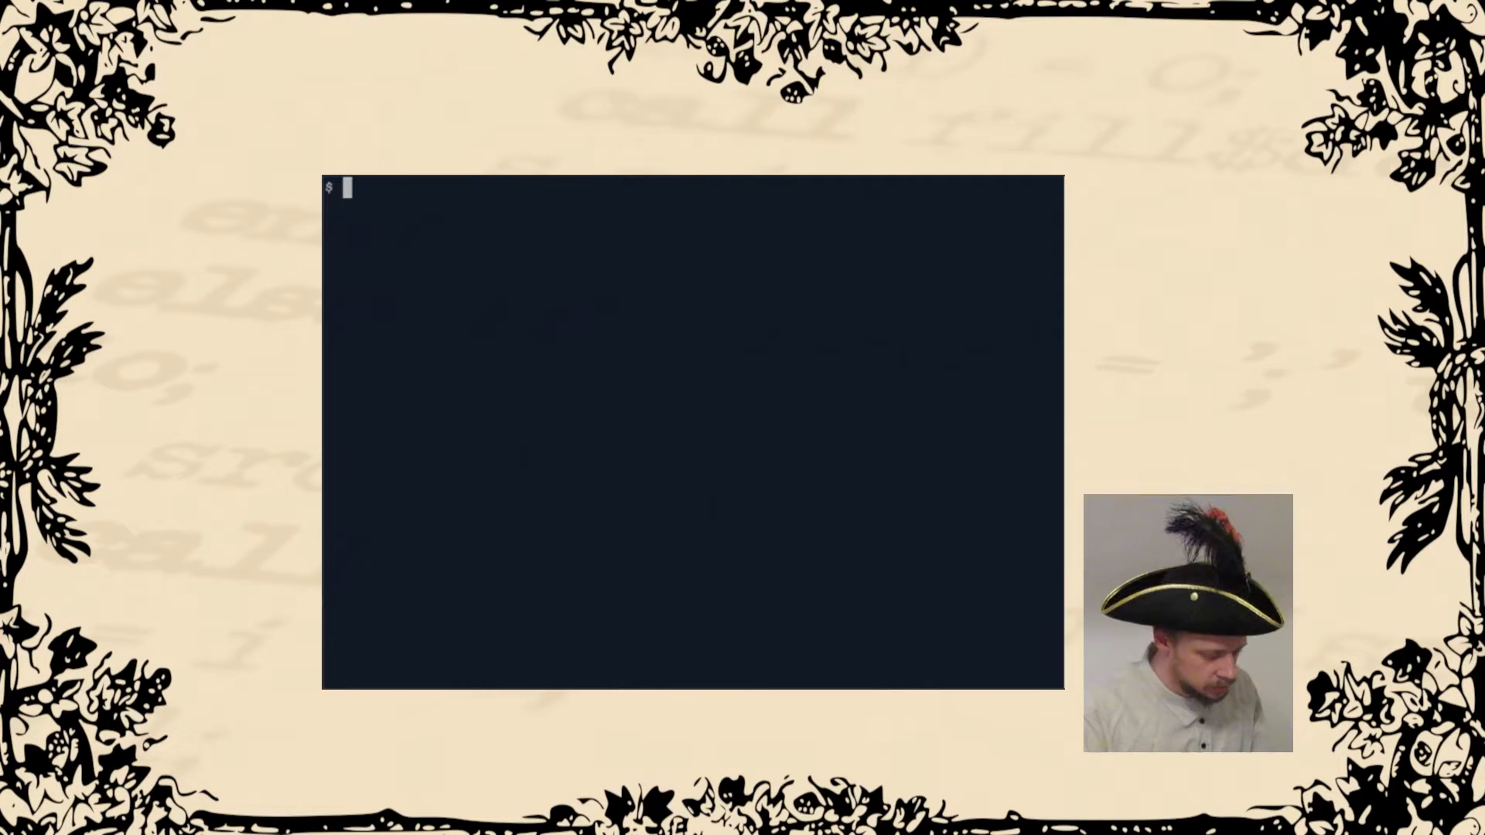
Run jstar x.txt in Terminal so the new, empty x.txt opens with WordStar bindings.
{"action": "type", "text": "jstar"}
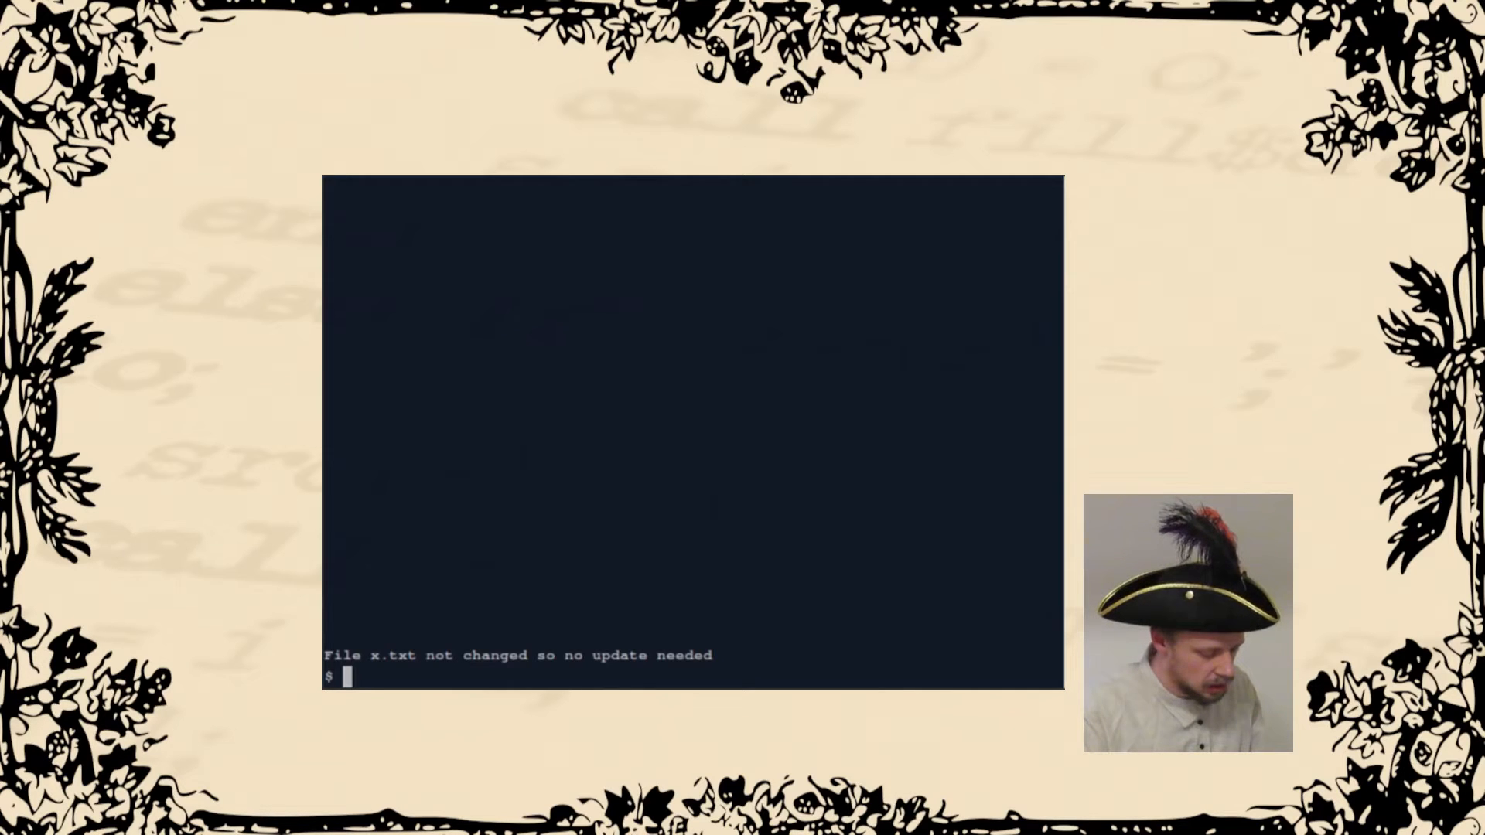
{"action": "type", "text": "jstar"}
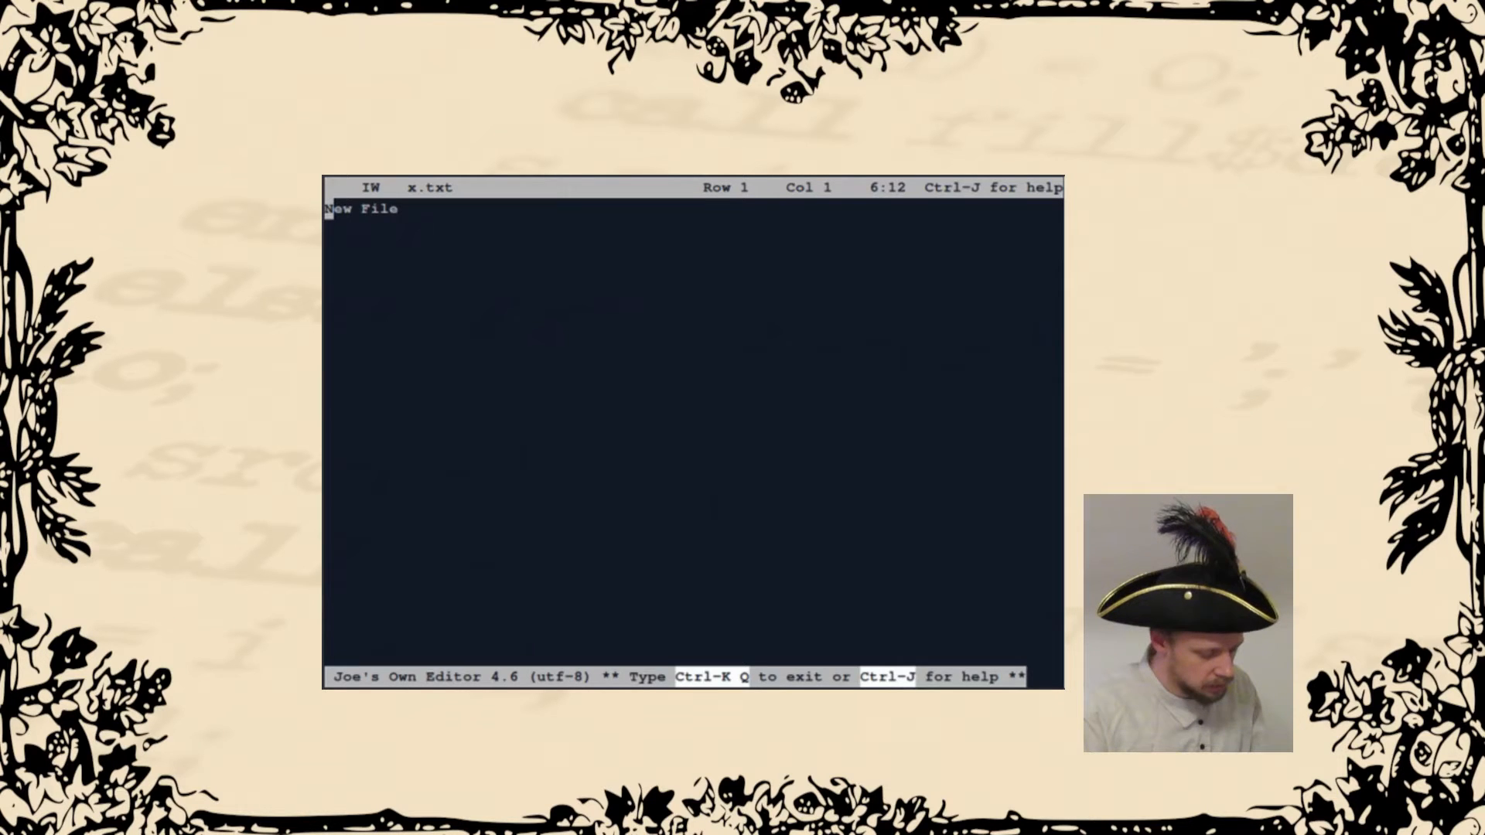
Show JOE's WordStar command help summary above the empty x.txt buffer.
{"action": "key", "text": "ctrl+j"}
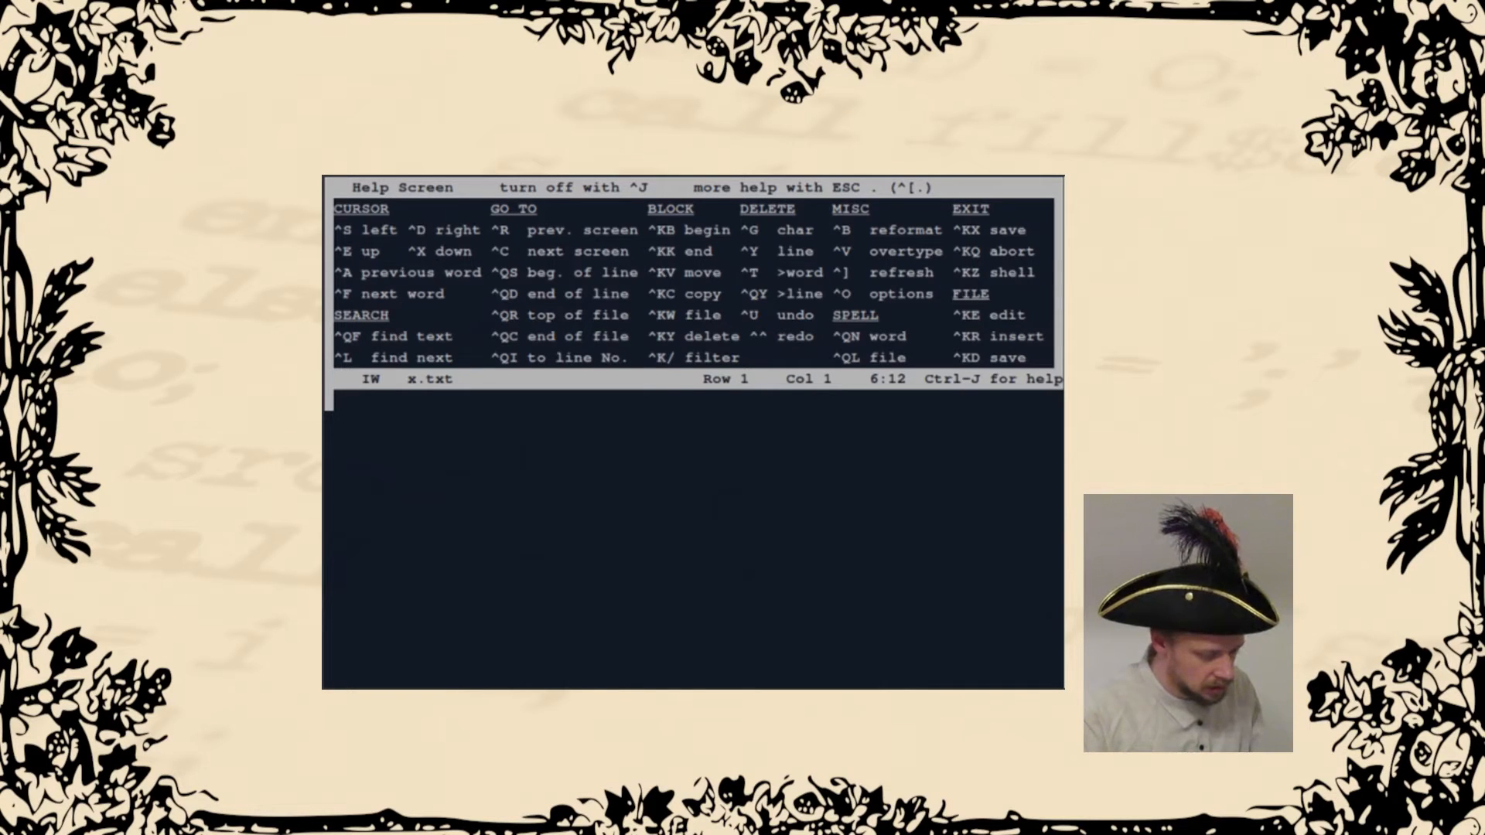
Enter the test text sdflkj and slakfj as two lines in x.txt.
{"action": "type", "text": "sd"}
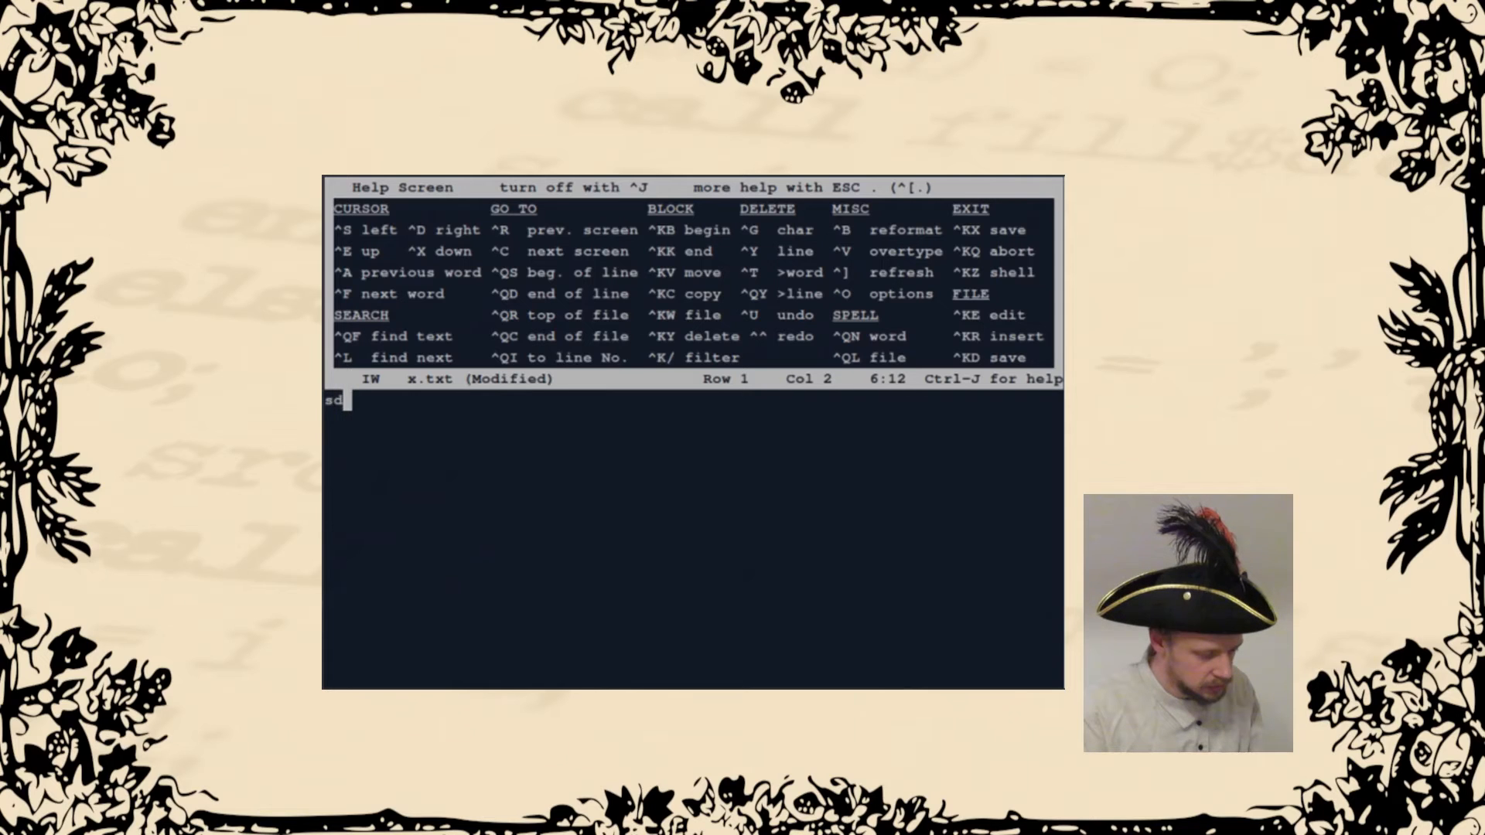
{"action": "type", "text": "flkj"}
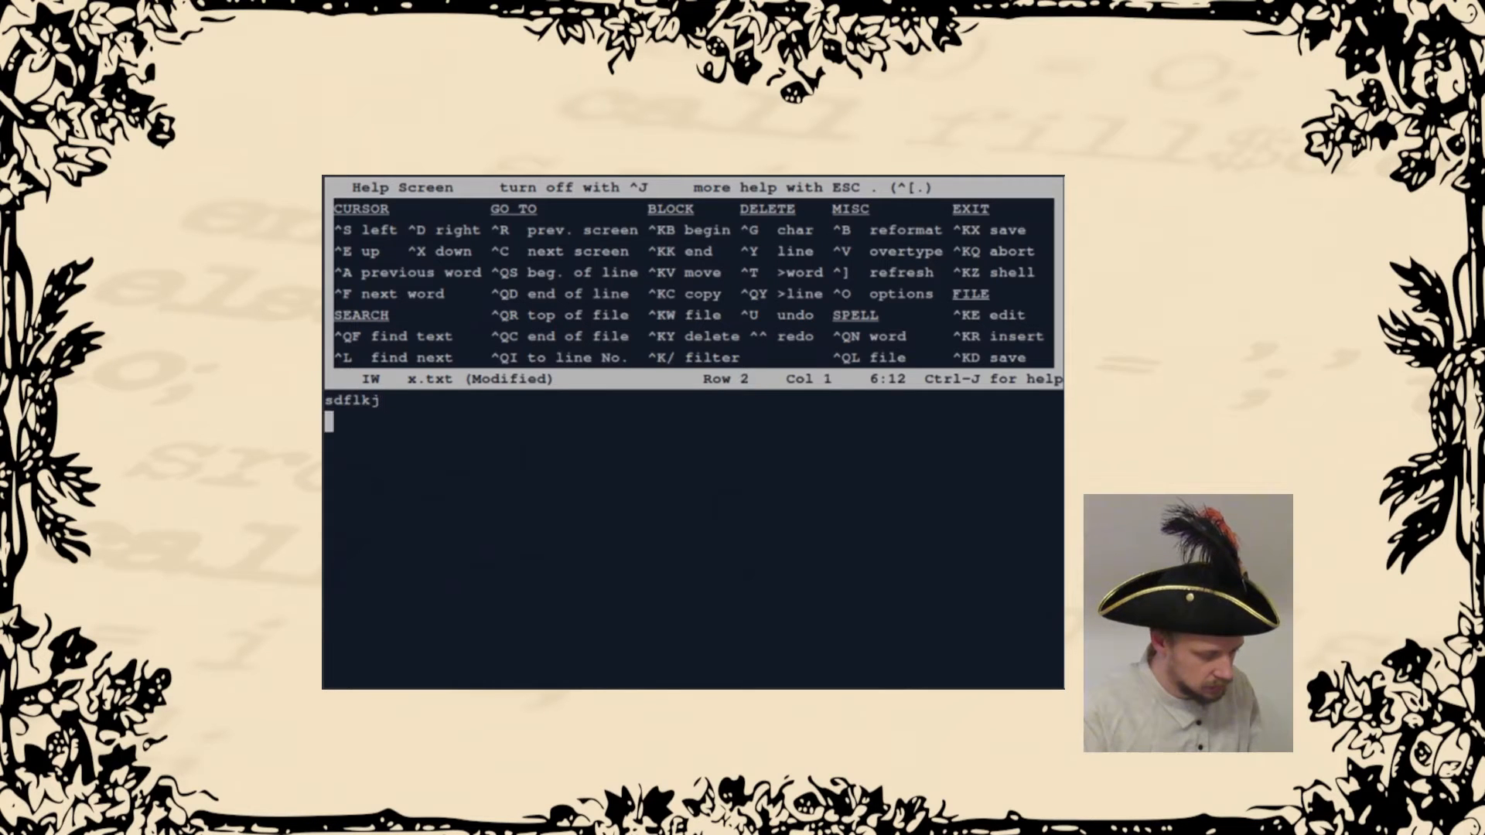
{"action": "type", "text": "slakfj"}
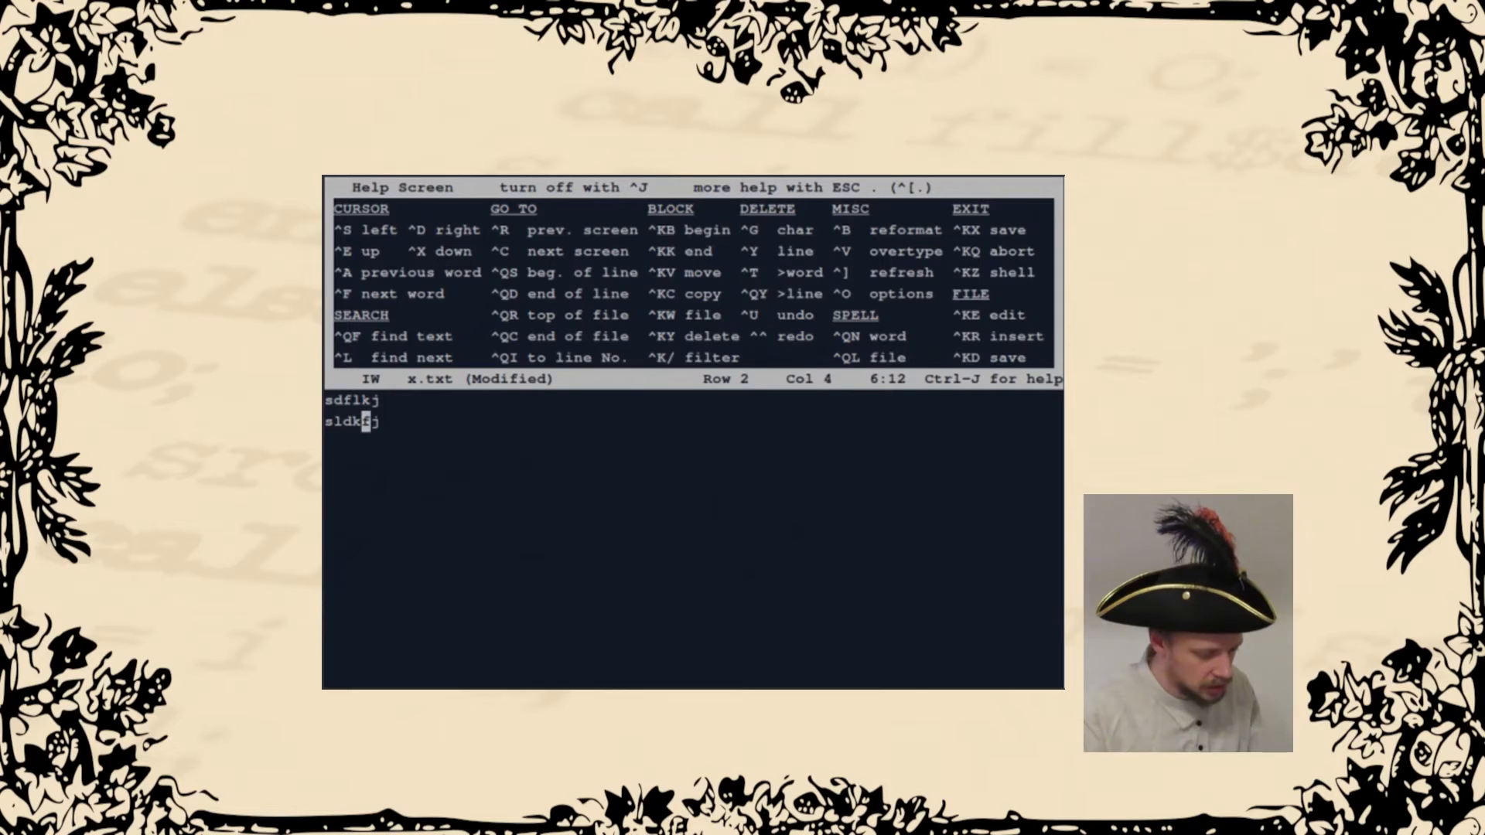
Split the first line so sdf and lkj sit separately, then return to the third line.
{"action": "key", "text": "Left"}
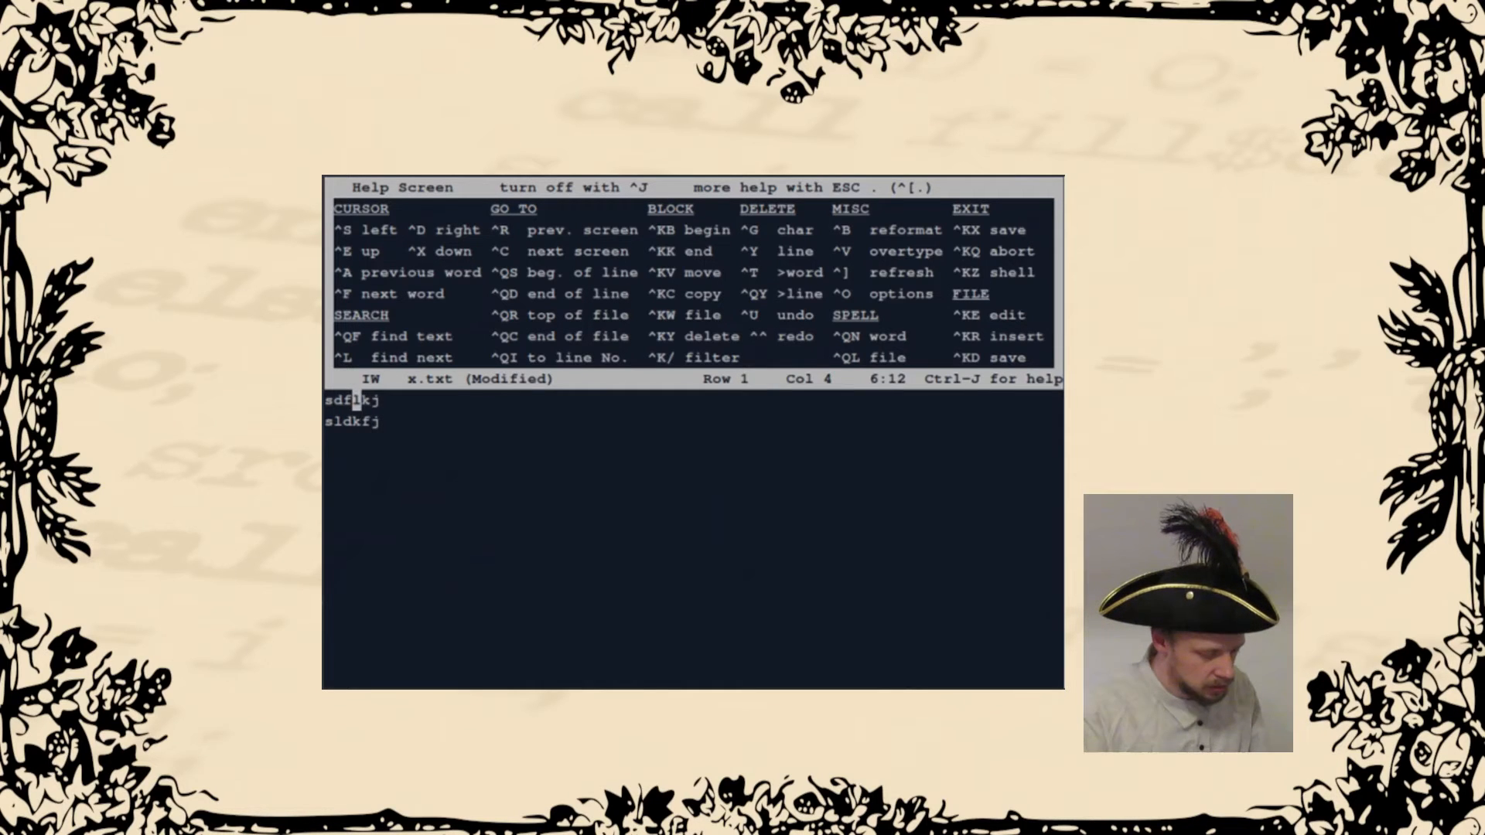
{"action": "key", "text": "Enter"}
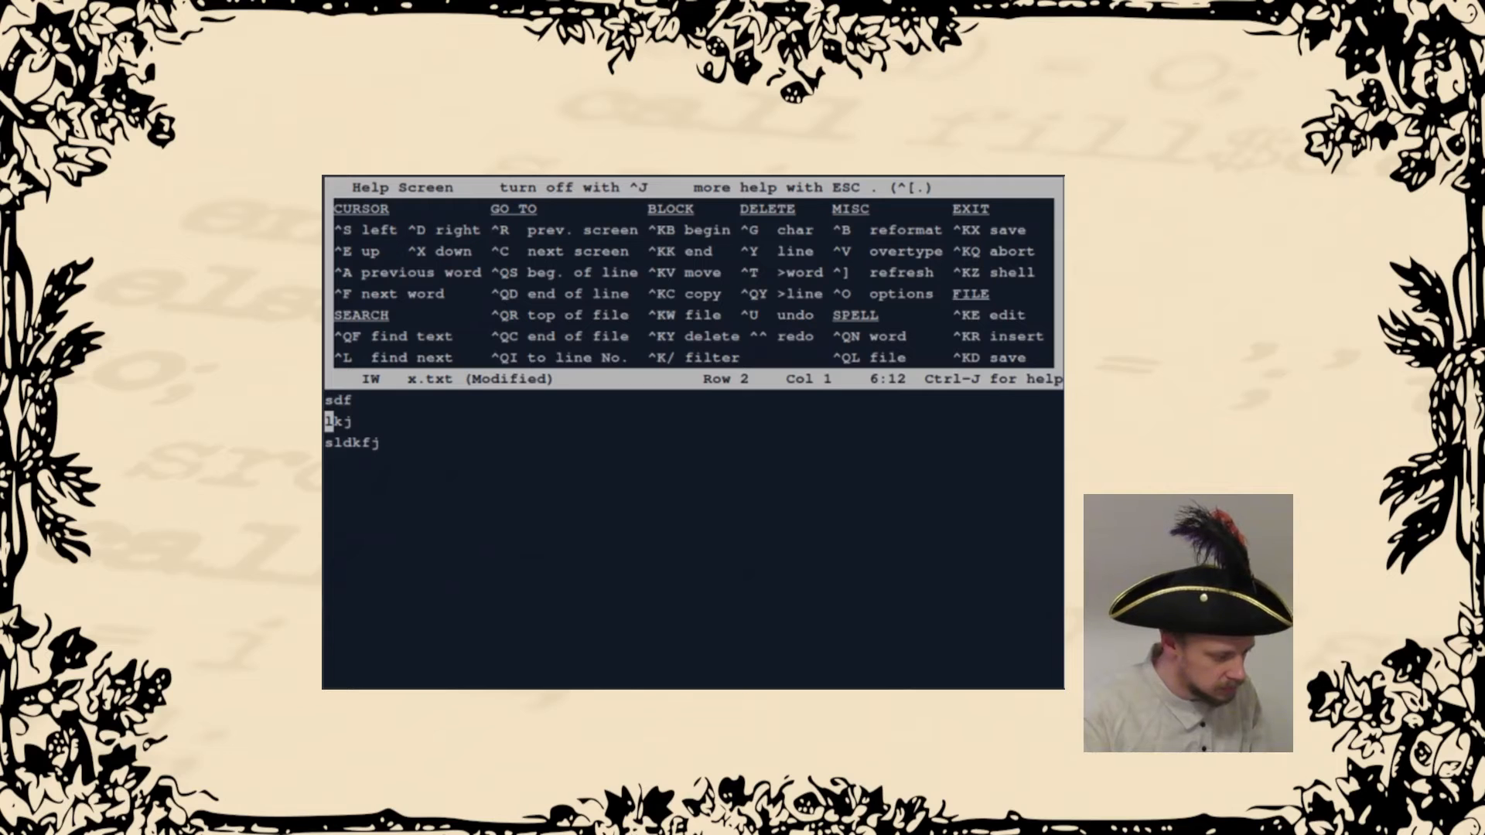
{"action": "key", "text": "Down"}
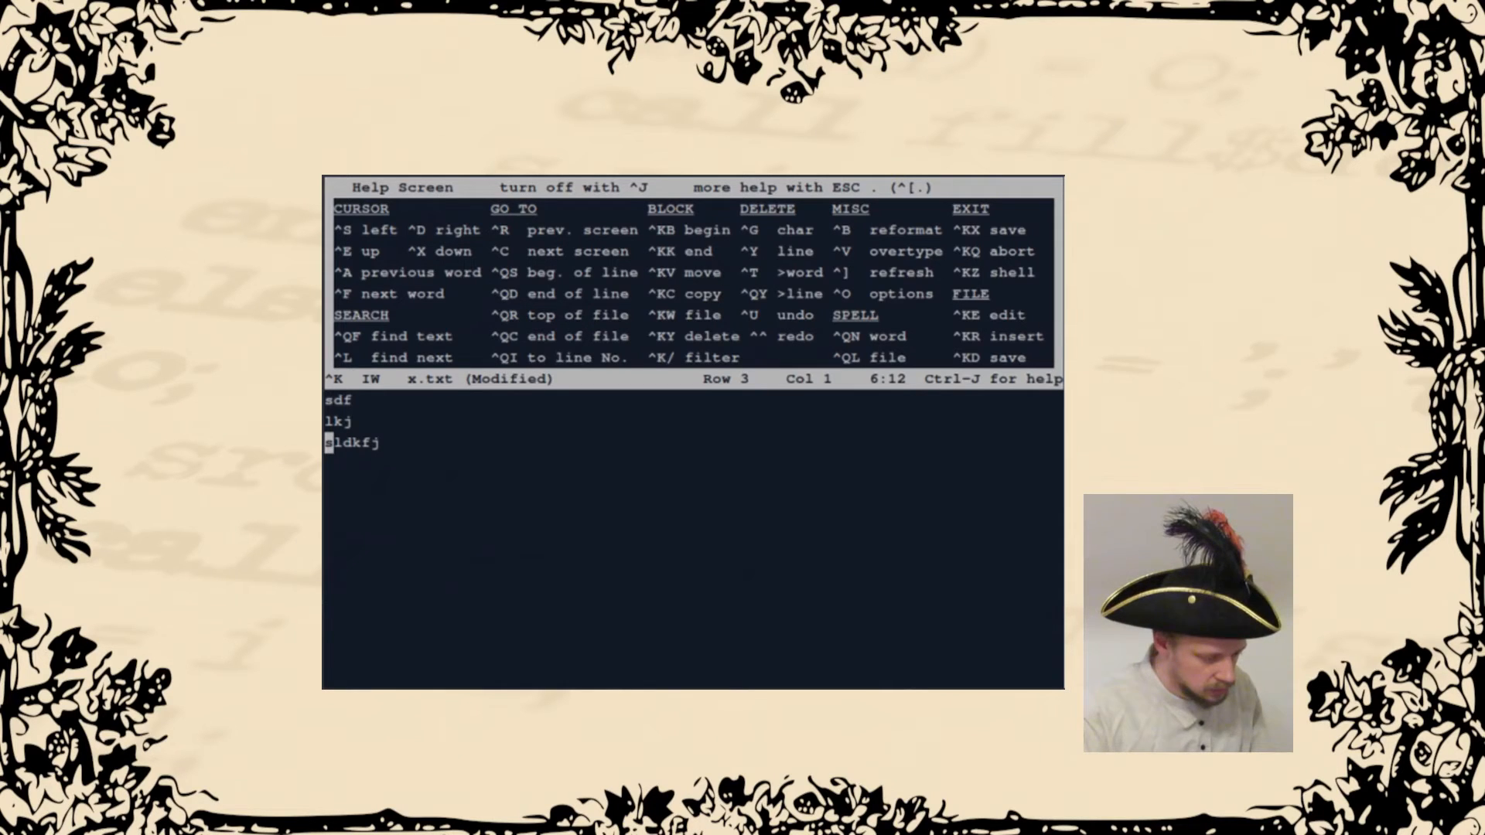
{"action": "key", "text": "Right"}
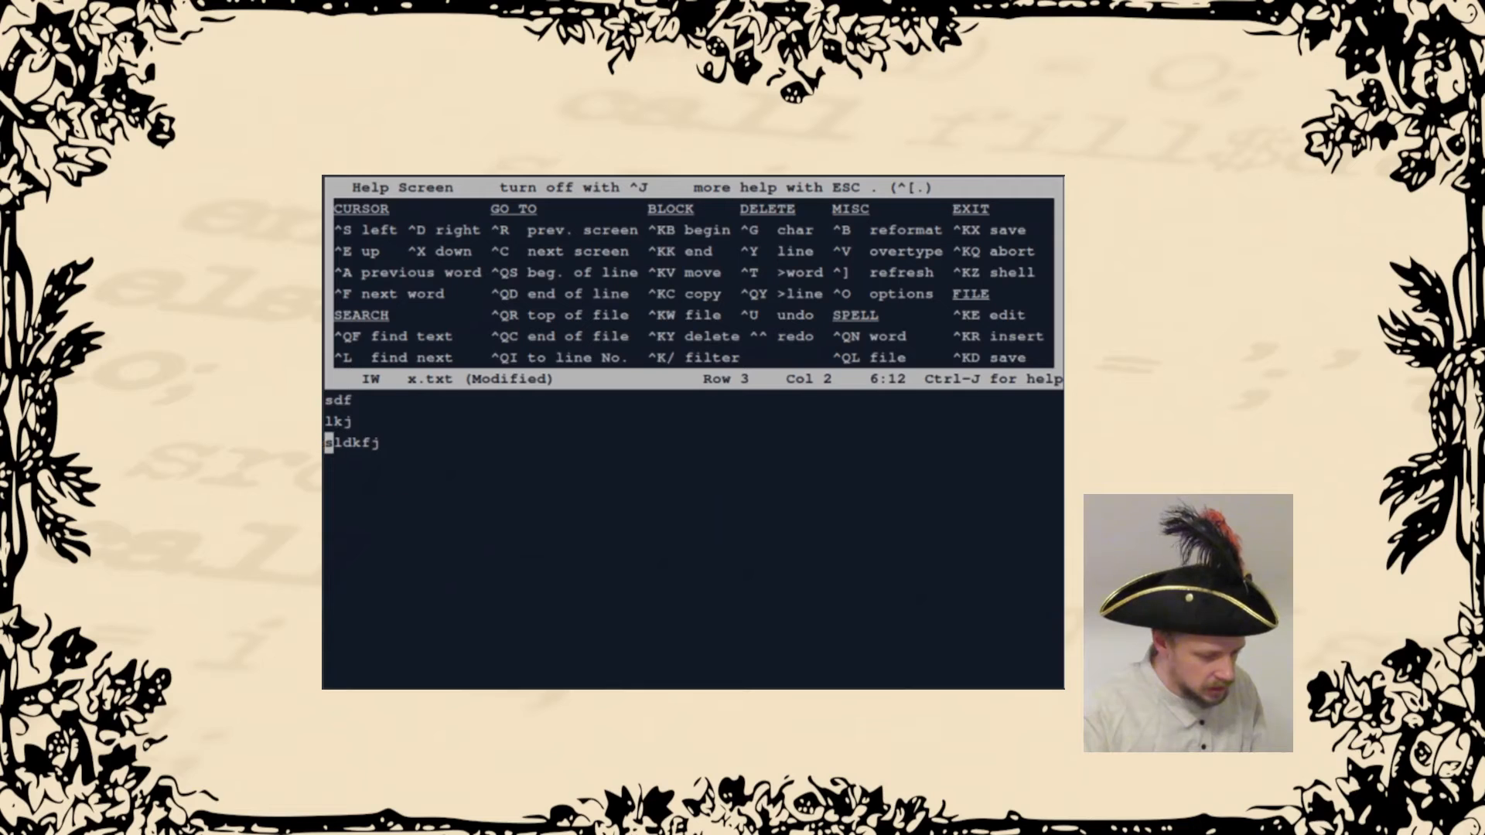
Break sldkfj into sld and kfj on separate lines, with s and lk added below.
{"action": "key", "text": "Left"}
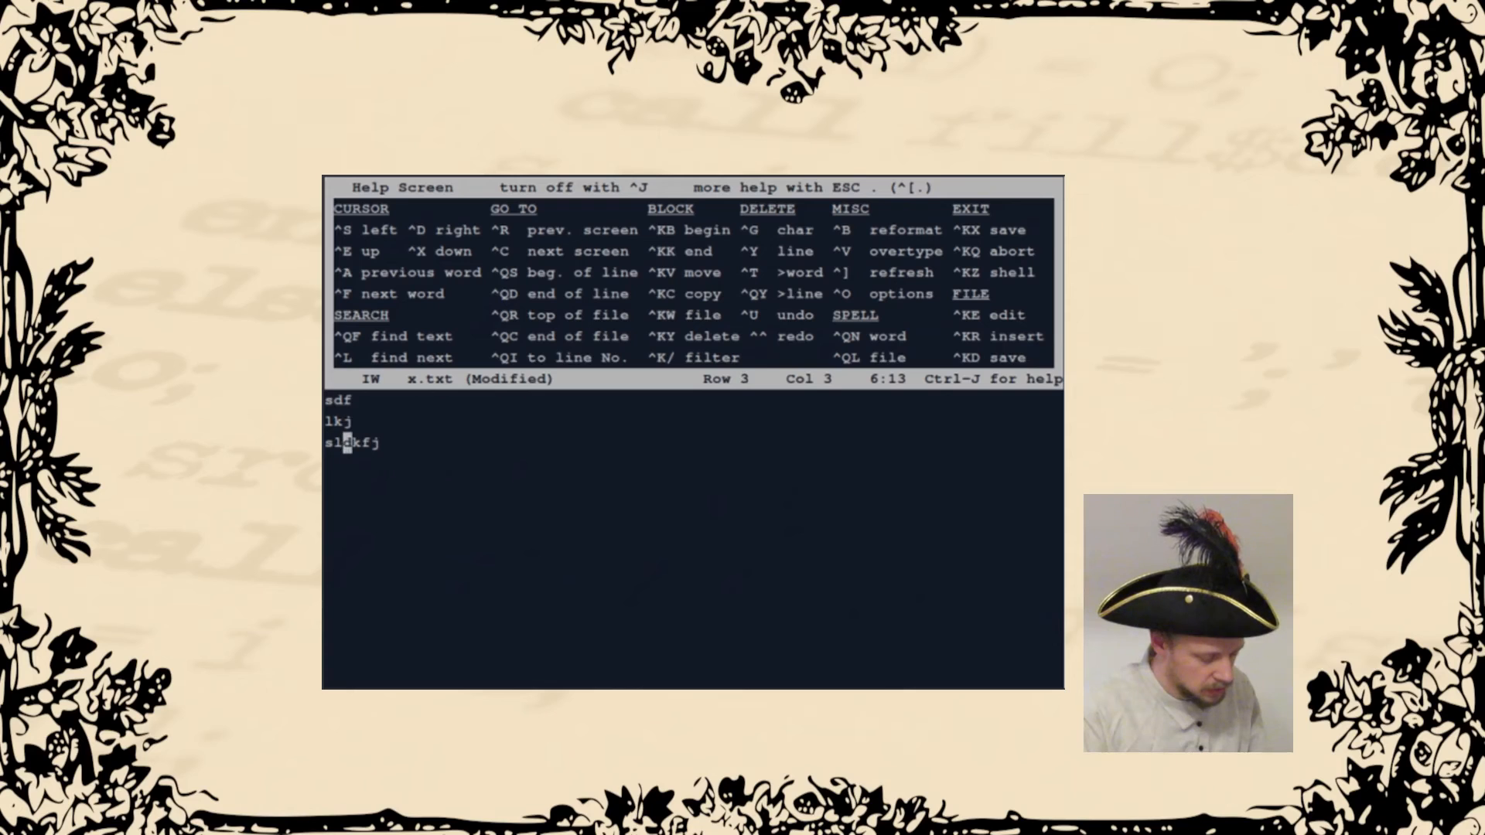
{"action": "key", "text": "Enter"}
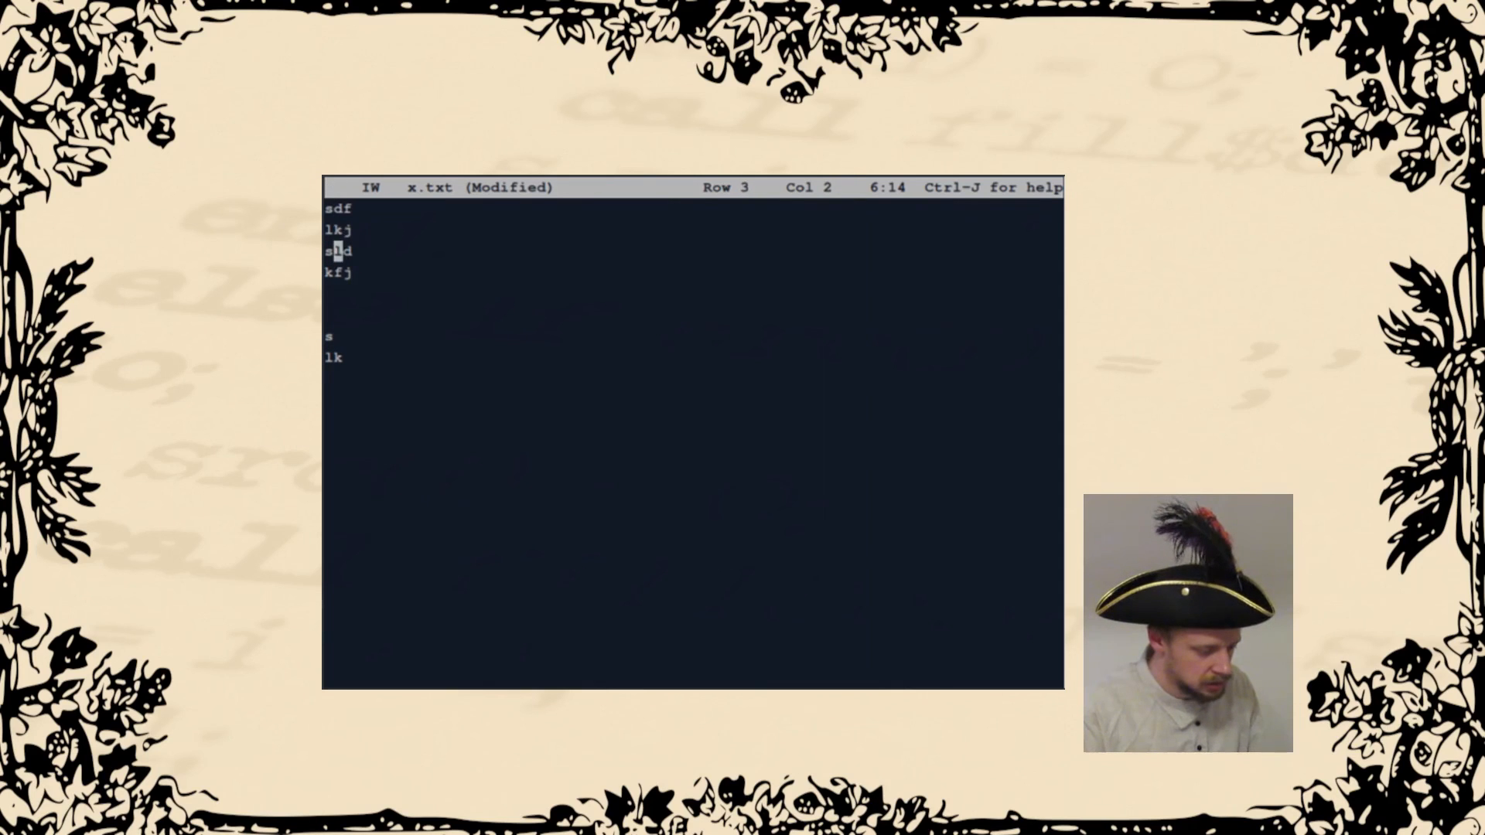
{"action": "key", "text": "down"}
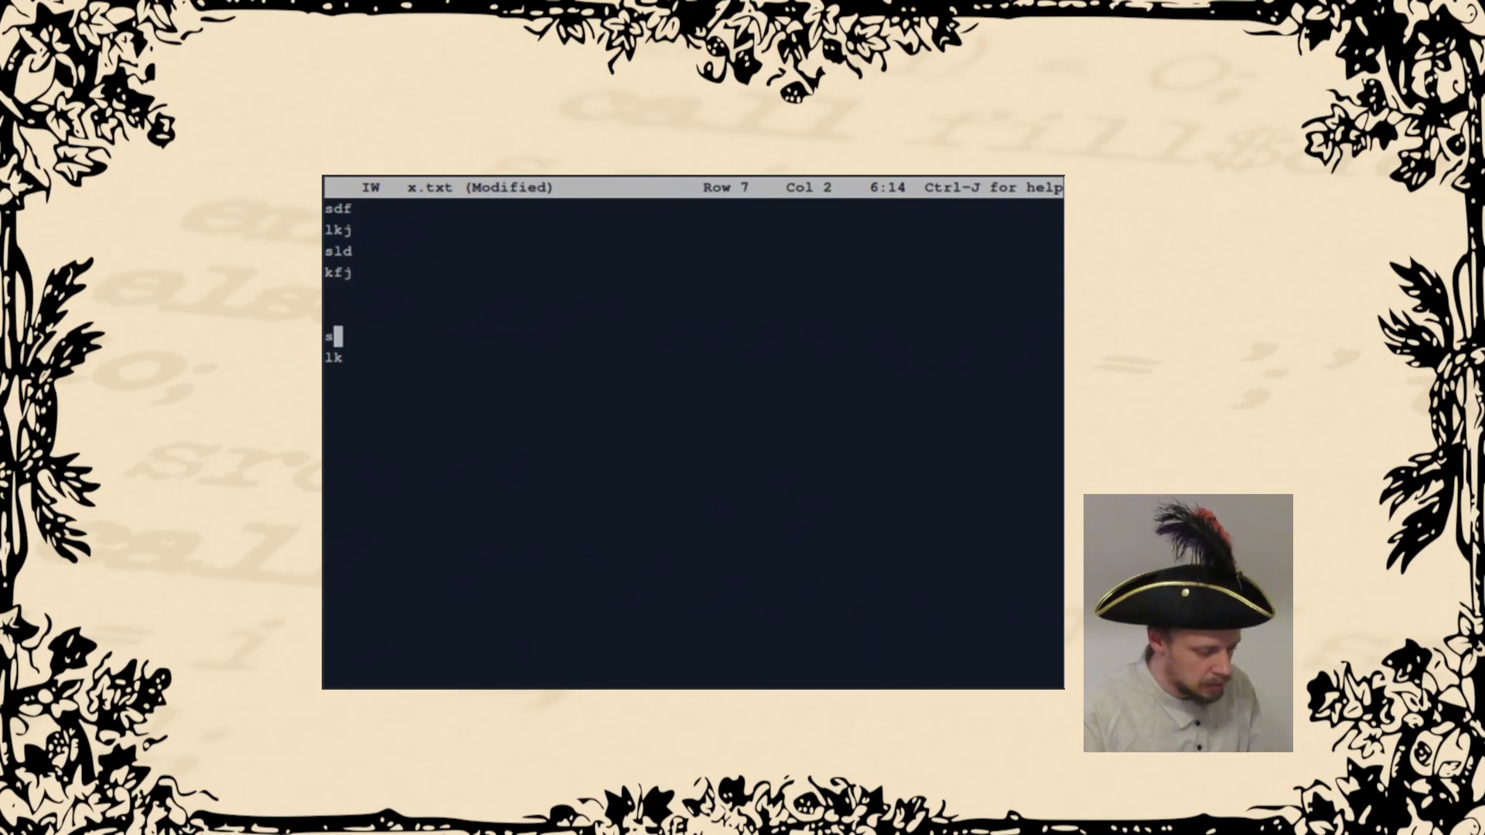